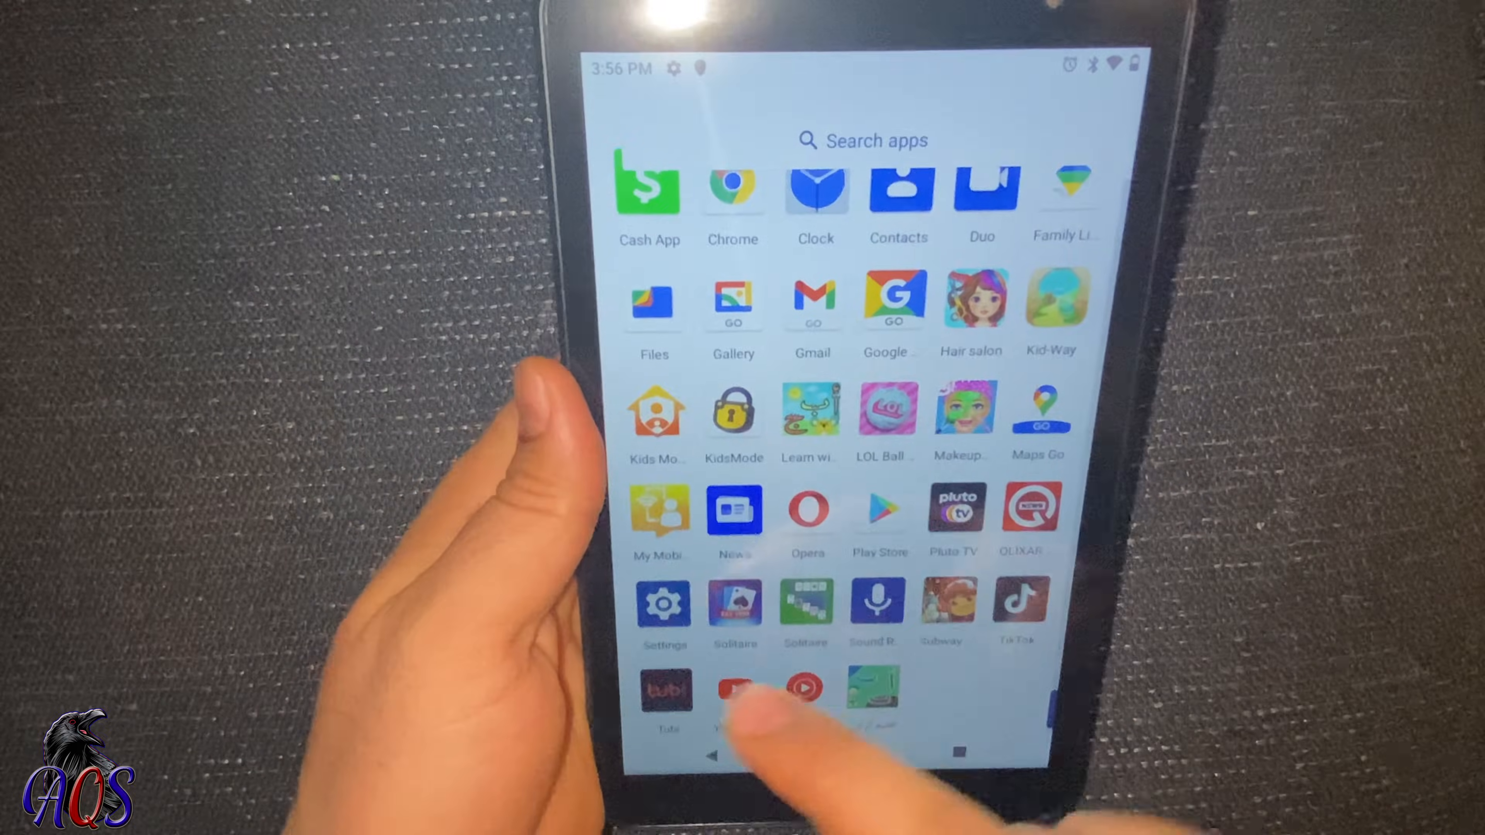
Step: Unlock developer mode via Build number under About tablet, then return to the settings list
click(664, 606)
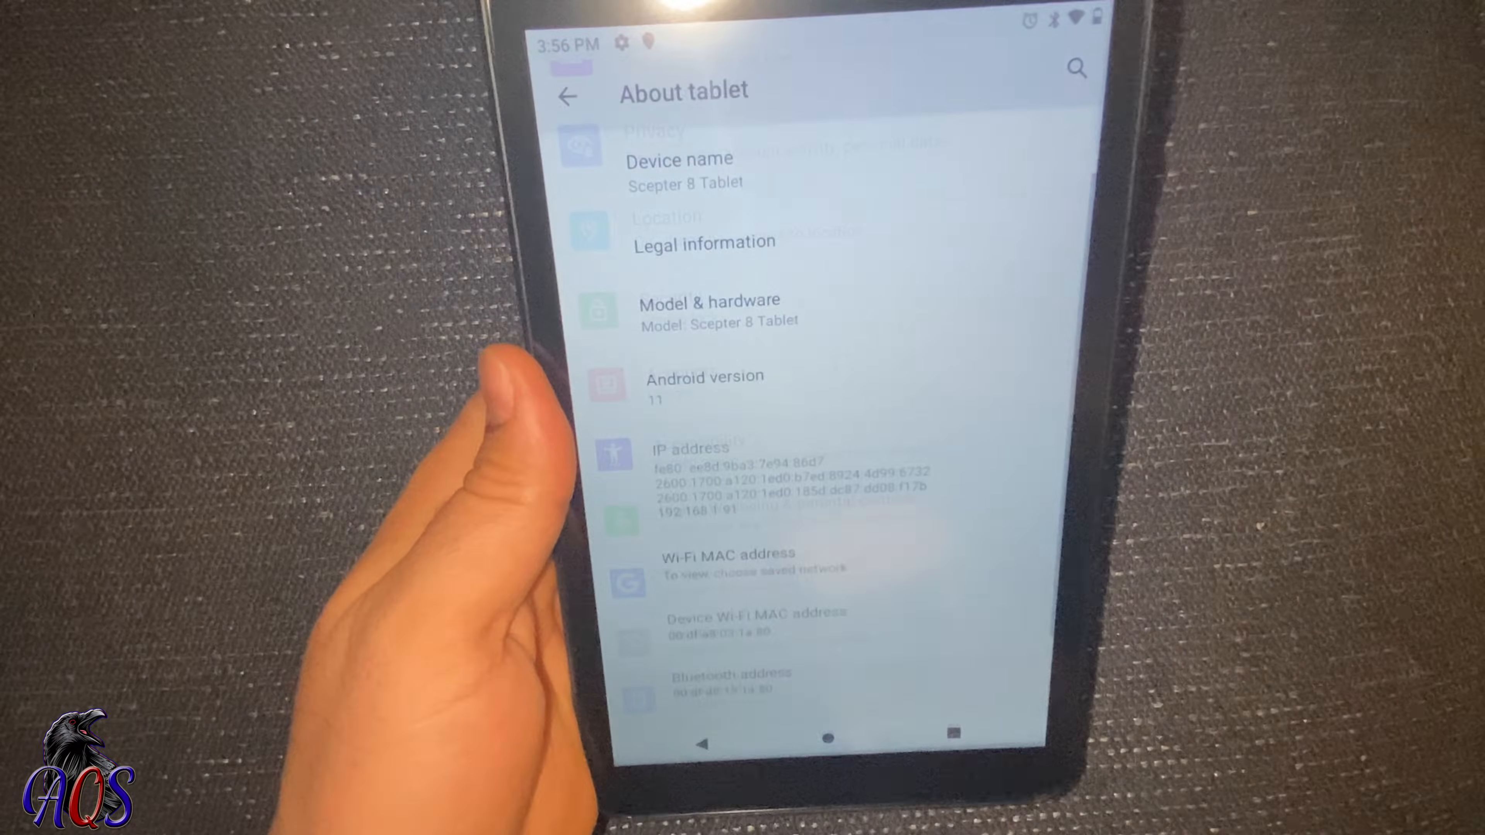
scroll(down, 3)
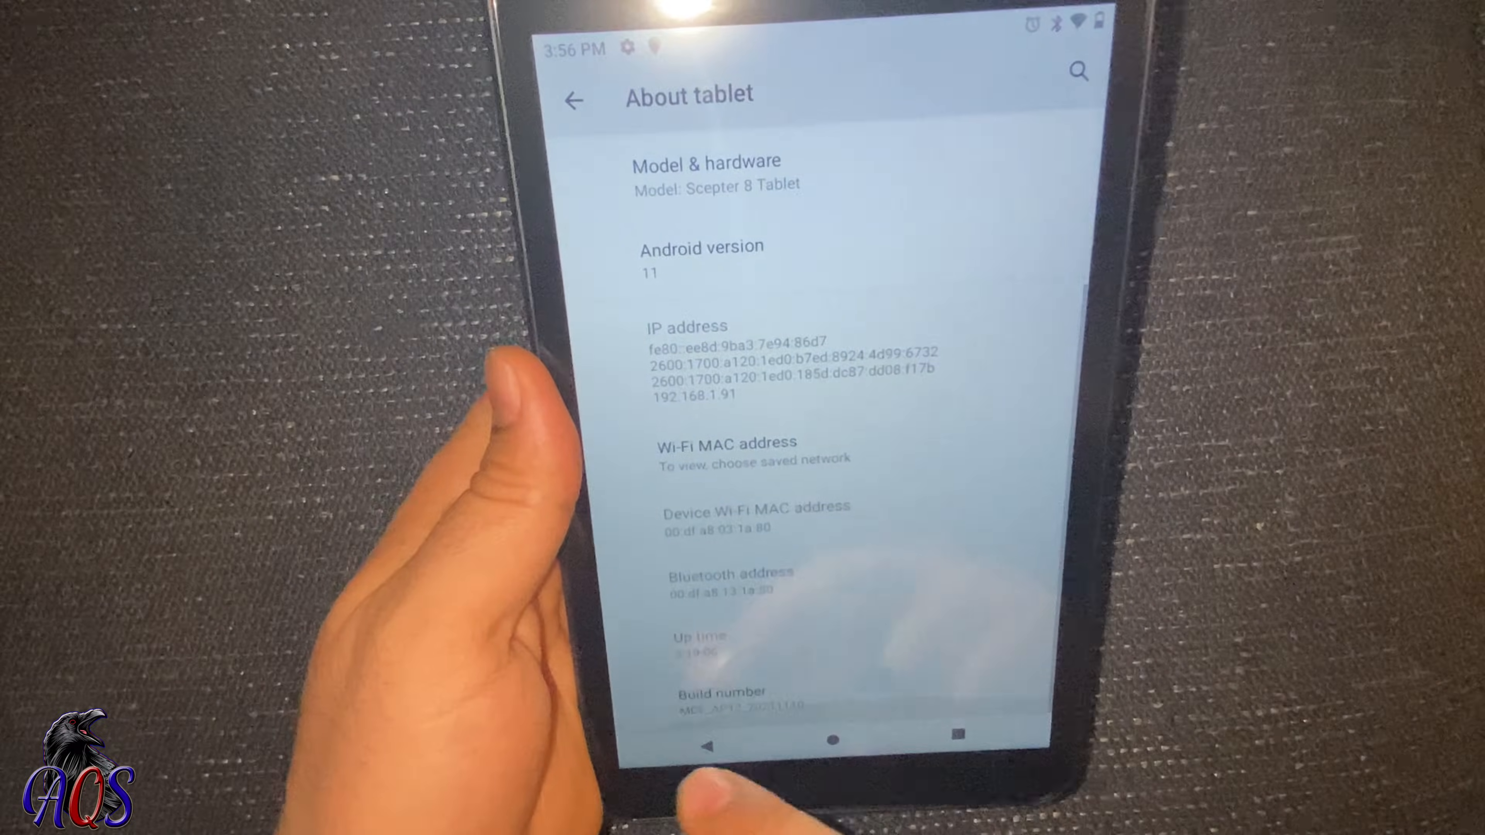
click(720, 698)
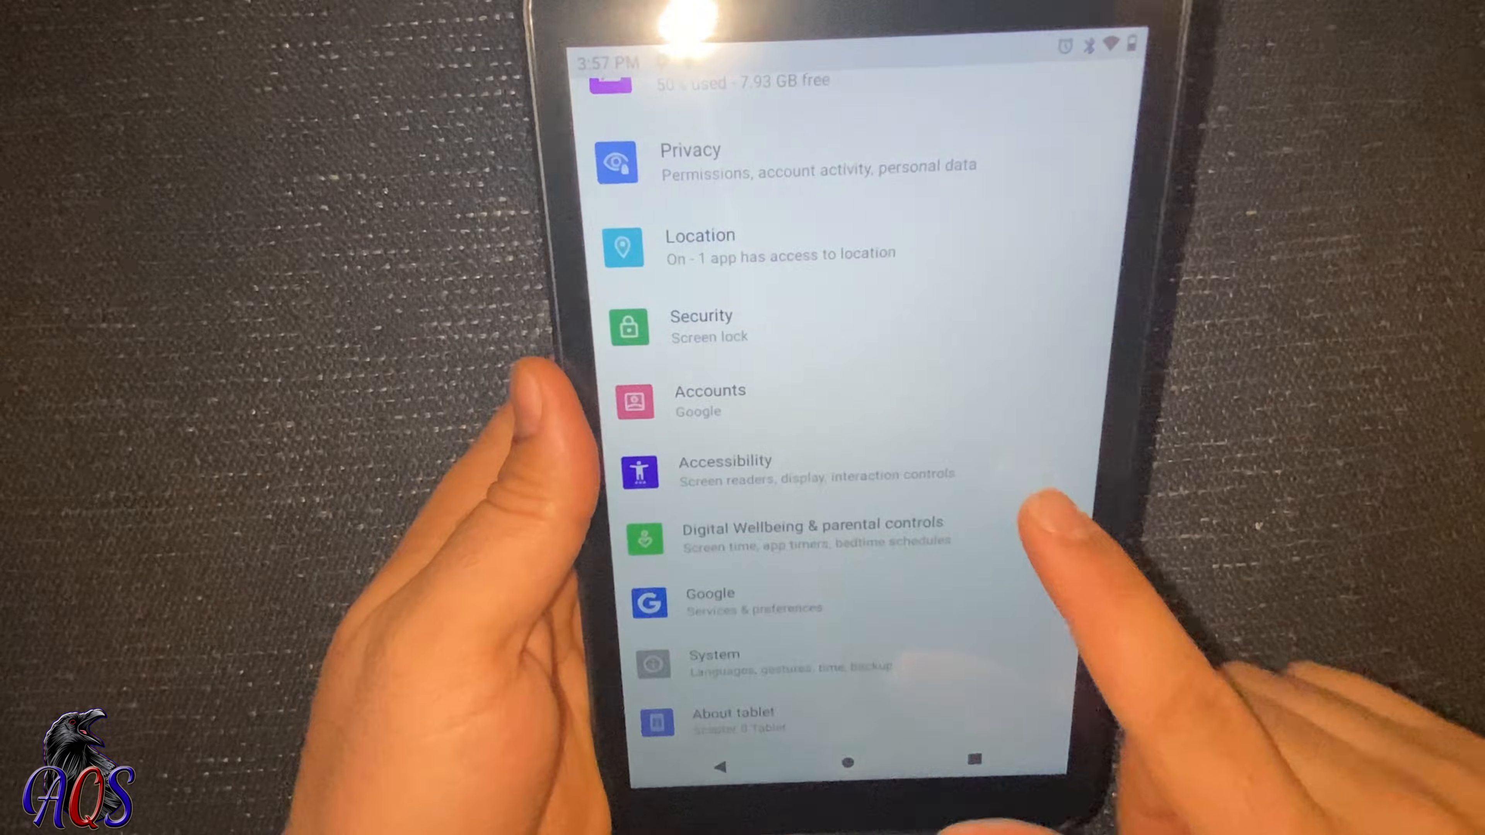
Step: Reach Developer options through System and bring Window animation scale (Animation off) into view
click(714, 663)
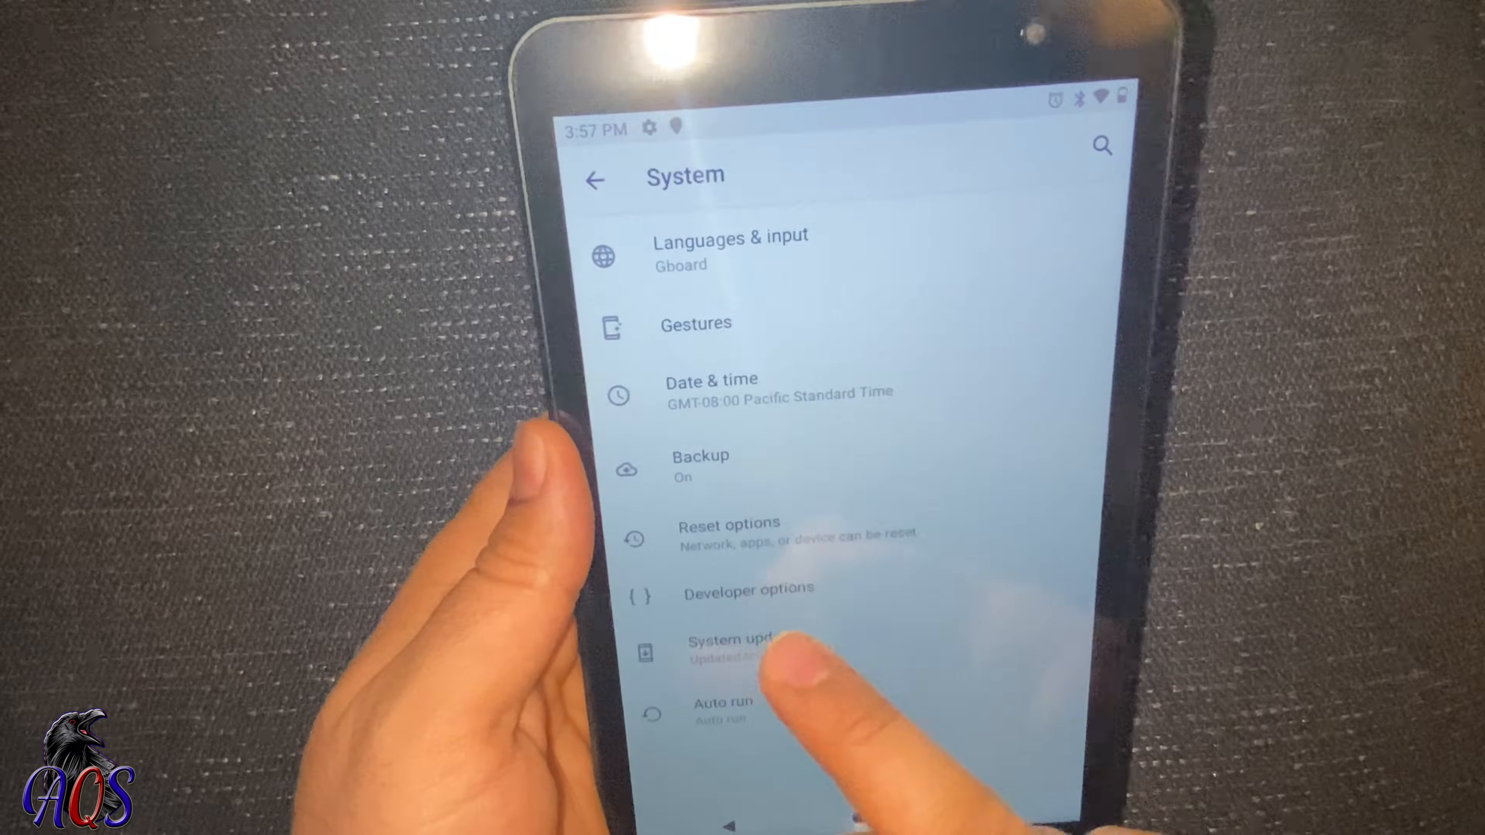
click(747, 588)
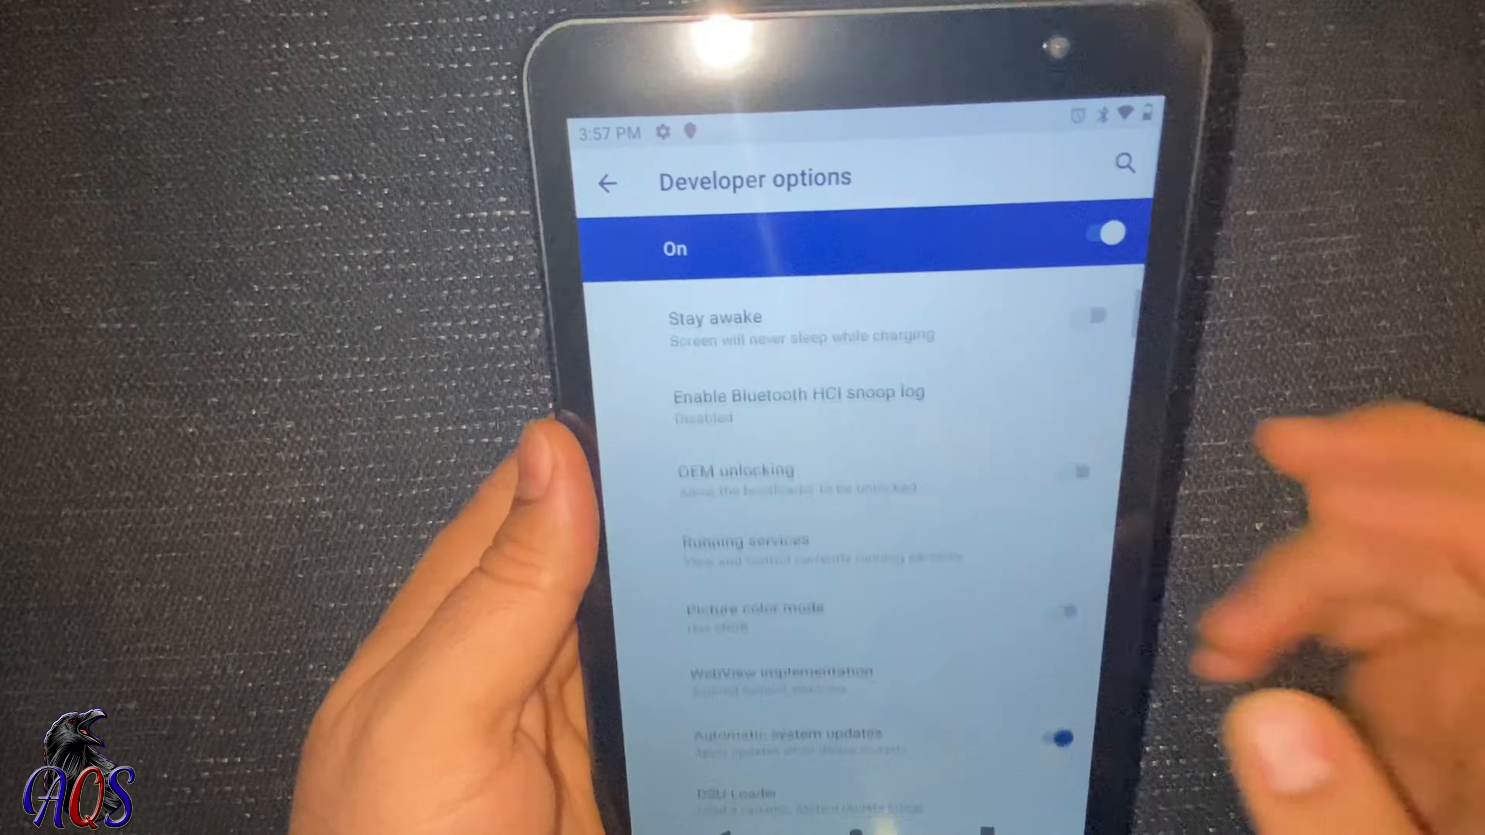
scroll(down, 3)
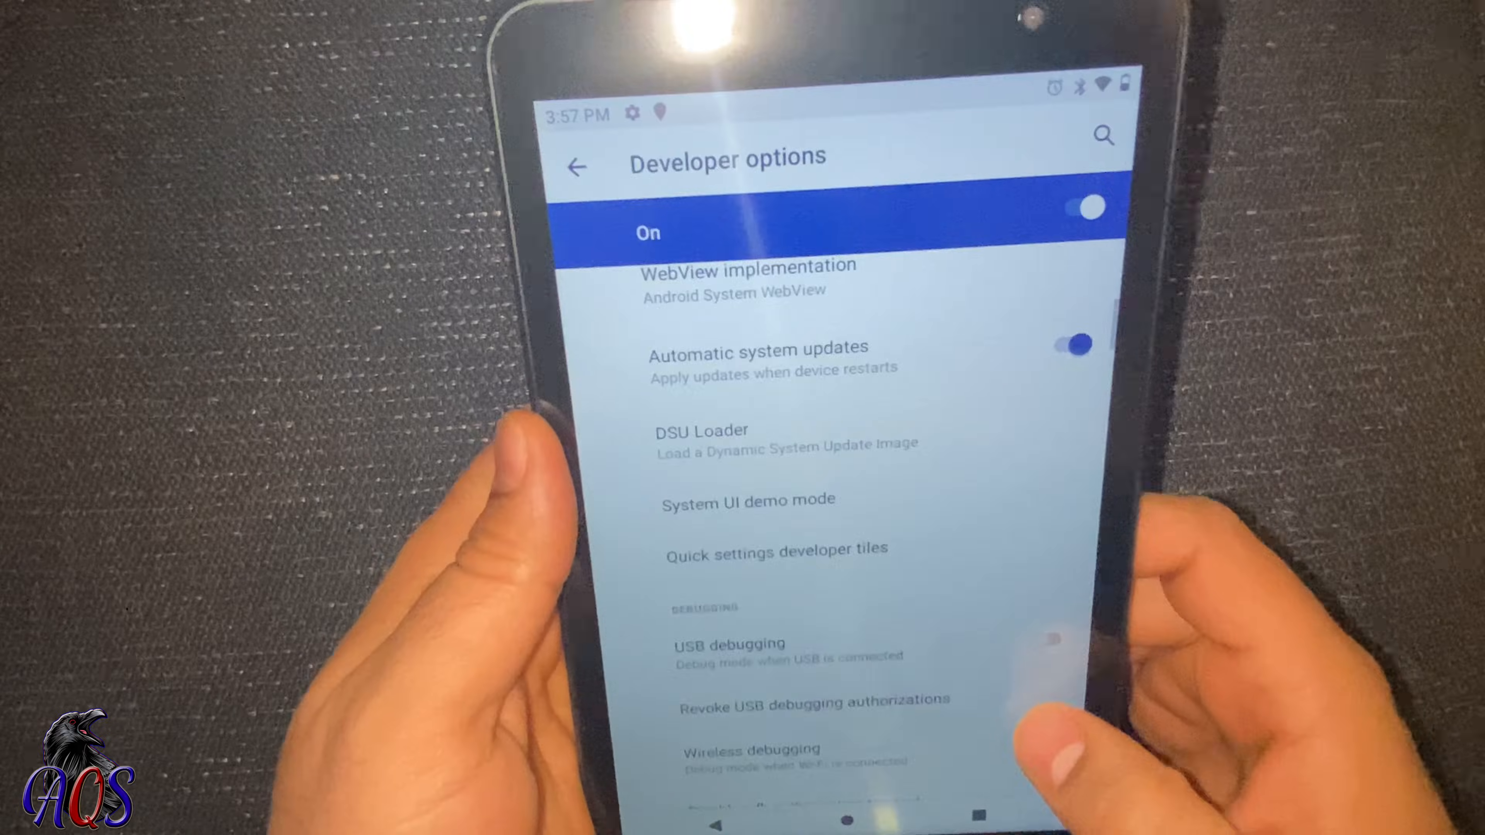
scroll(down, 3)
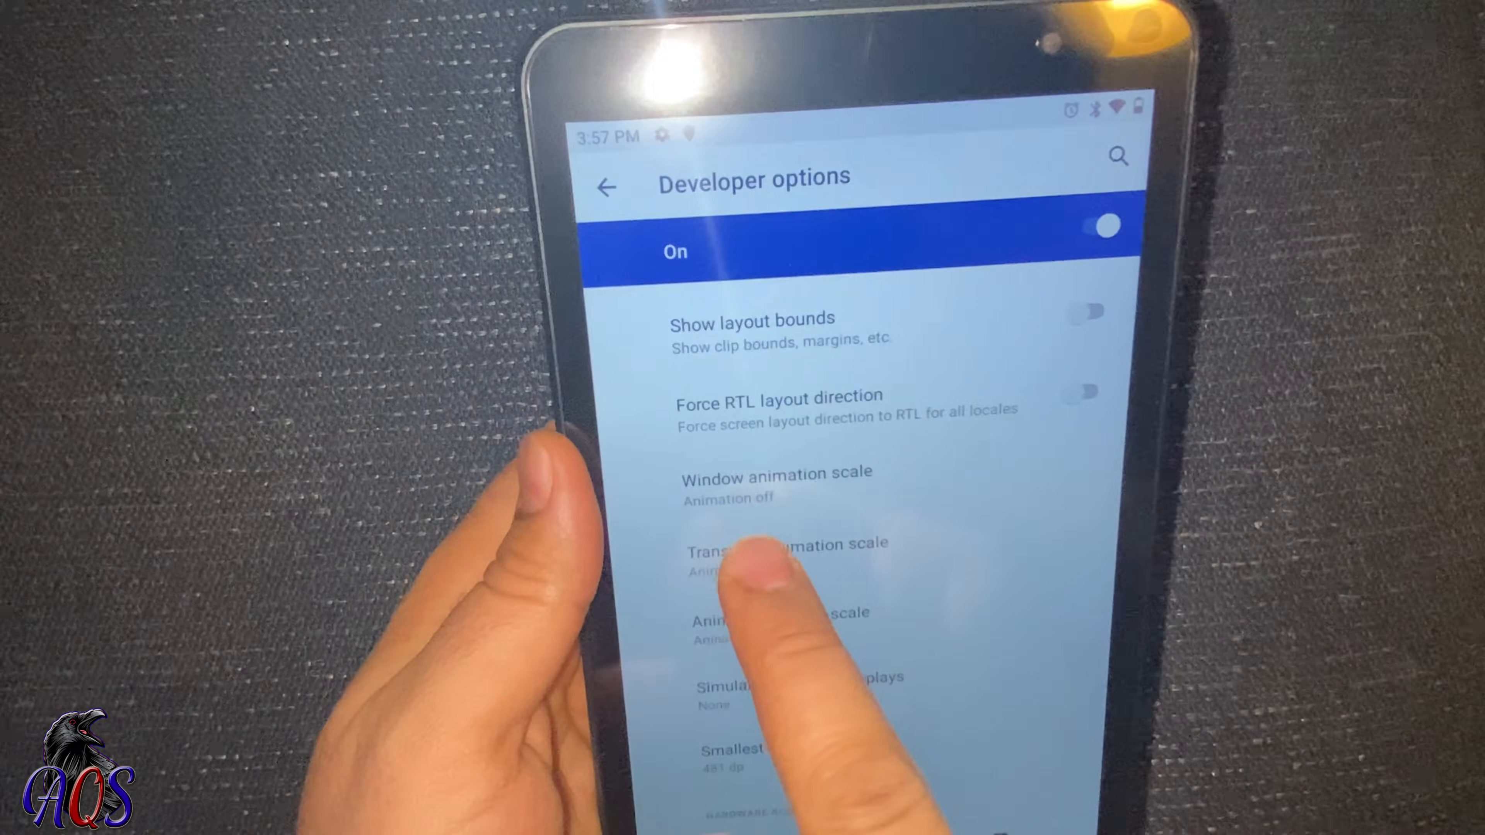